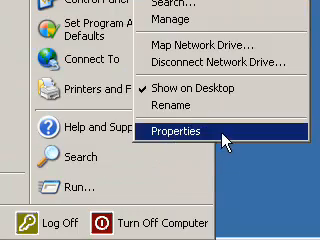
Launch Firefox and enter 'download vista cursor' into the Google search box.
click(174, 128)
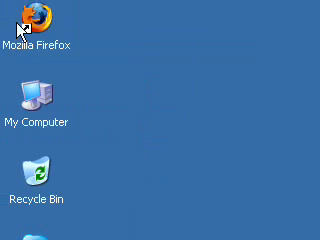
double_click(38, 18)
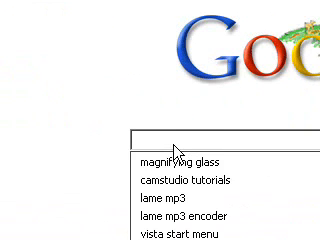
text(download v)
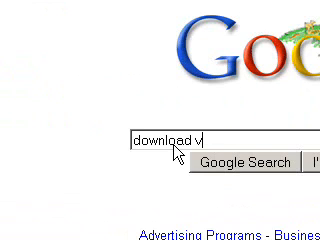
text(ista c)
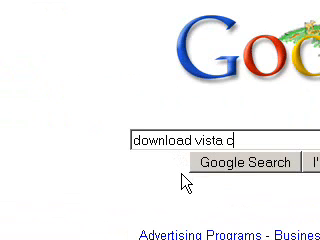
text(ur)
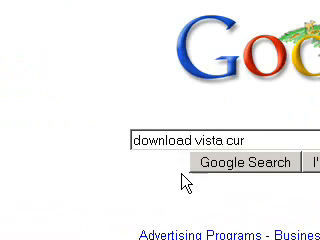
text(cor)
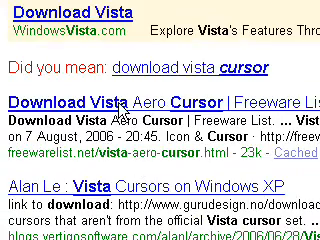
Scroll the Google results down to the Vista Aero Cursor download links.
scroll(down, 3)
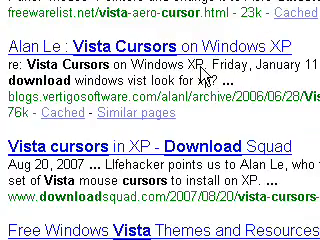
scroll(down, 3)
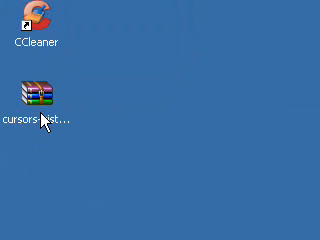
Extract the downloaded cursors archive on the desktop via the WinRAR context menu.
right_click(38, 105)
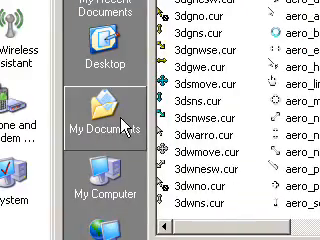
Assign aero_*.cur files to the Normal Select, busy and text select pointer roles.
click(101, 59)
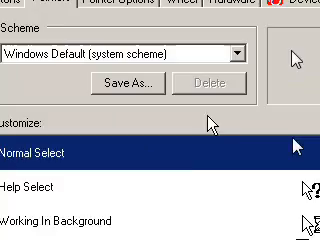
click(129, 78)
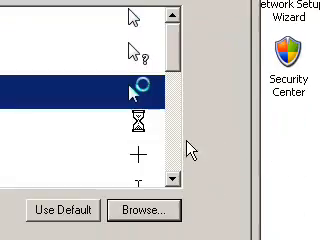
click(149, 210)
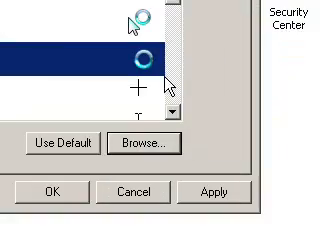
click(135, 142)
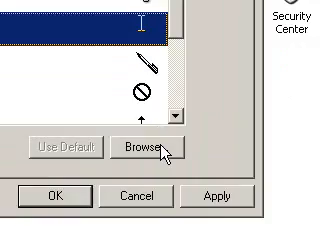
click(146, 147)
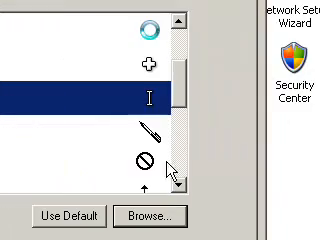
Assign Aero cursor files to the vertical resize and move pointer roles.
click(154, 216)
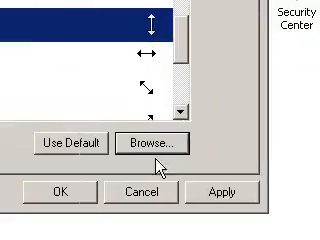
click(158, 143)
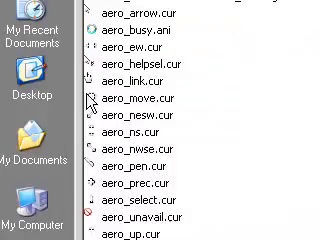
scroll(up, 3)
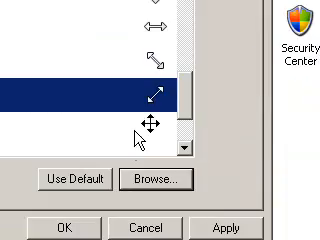
click(155, 181)
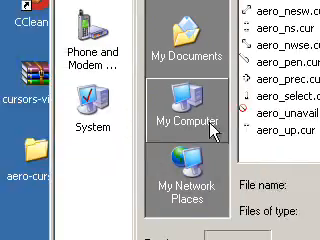